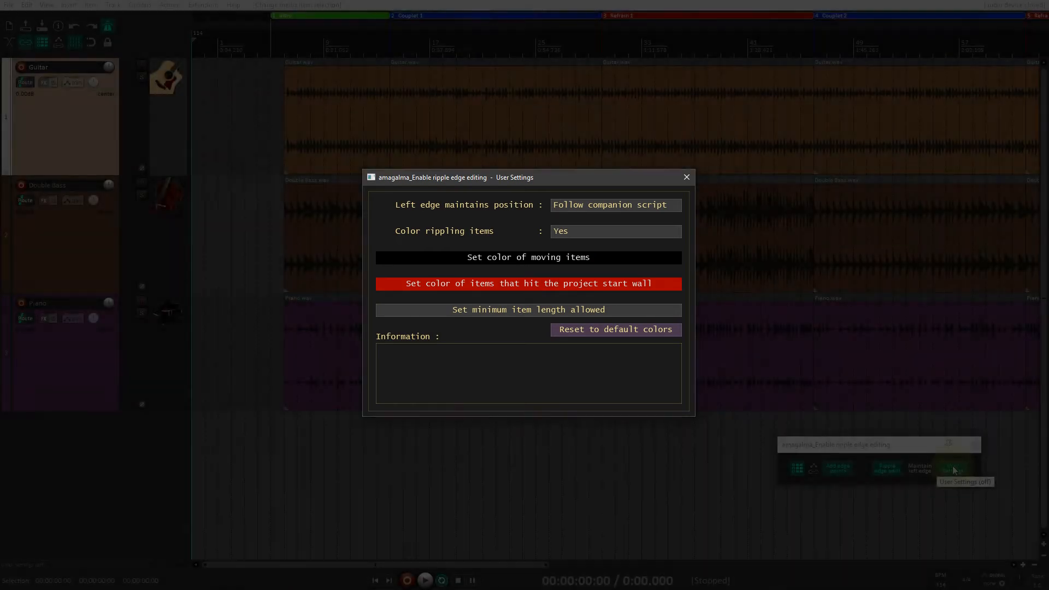
# Step: Show the ripple edge script's User Settings and start choosing the moving-items colour
pyautogui.click(952, 469)
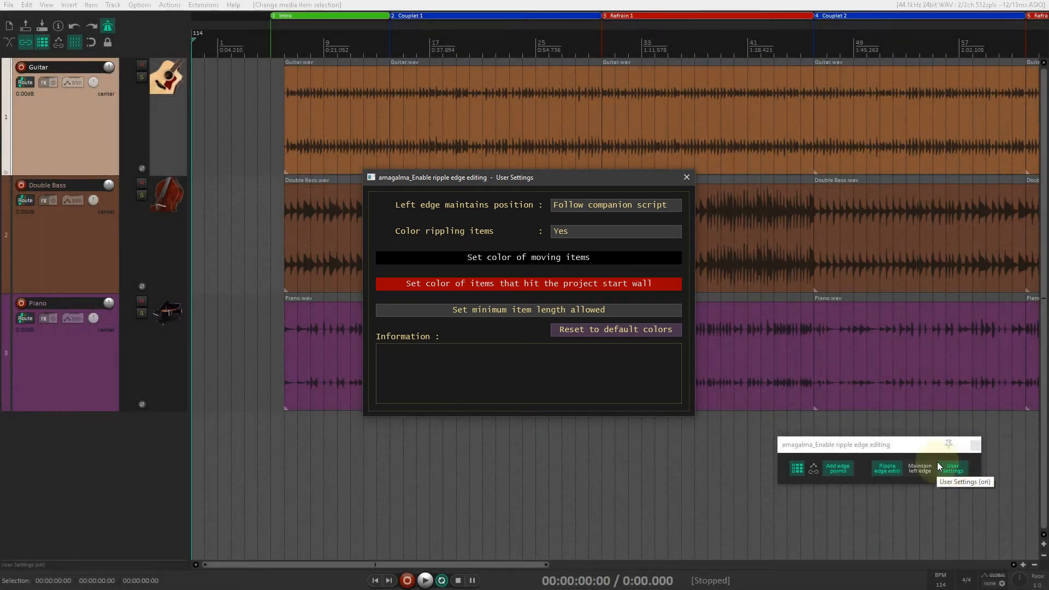
pyautogui.click(527, 257)
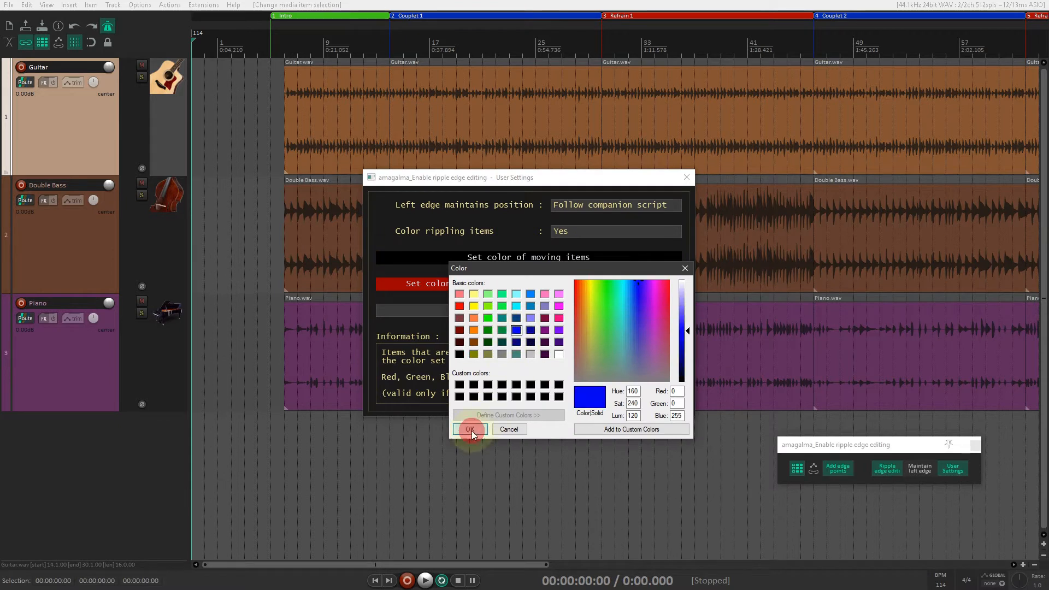
# Step: Set moving items to blue and start-wall items to yellow
pyautogui.click(470, 428)
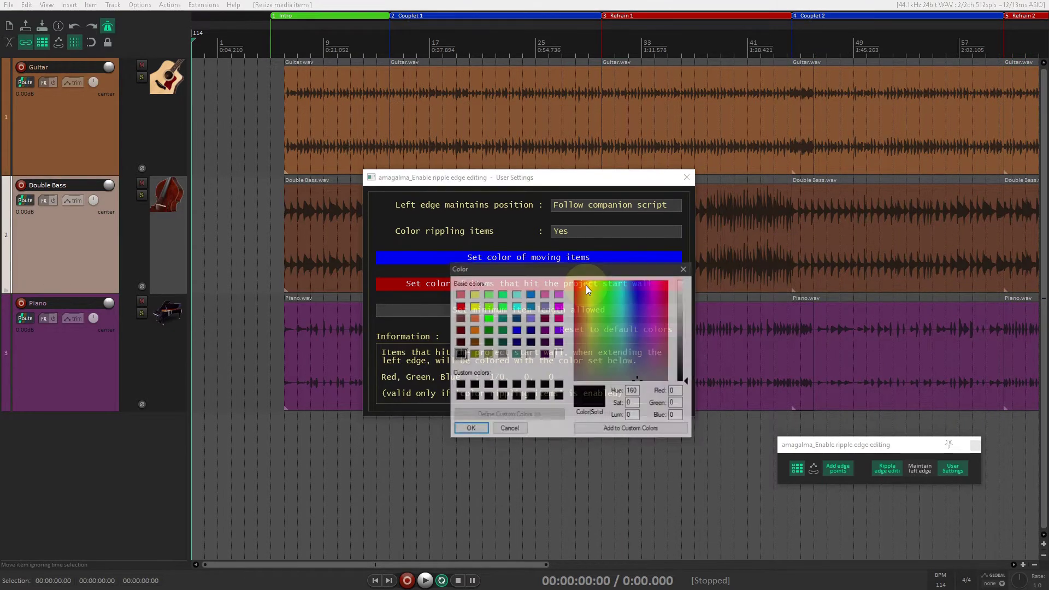
pyautogui.click(473, 306)
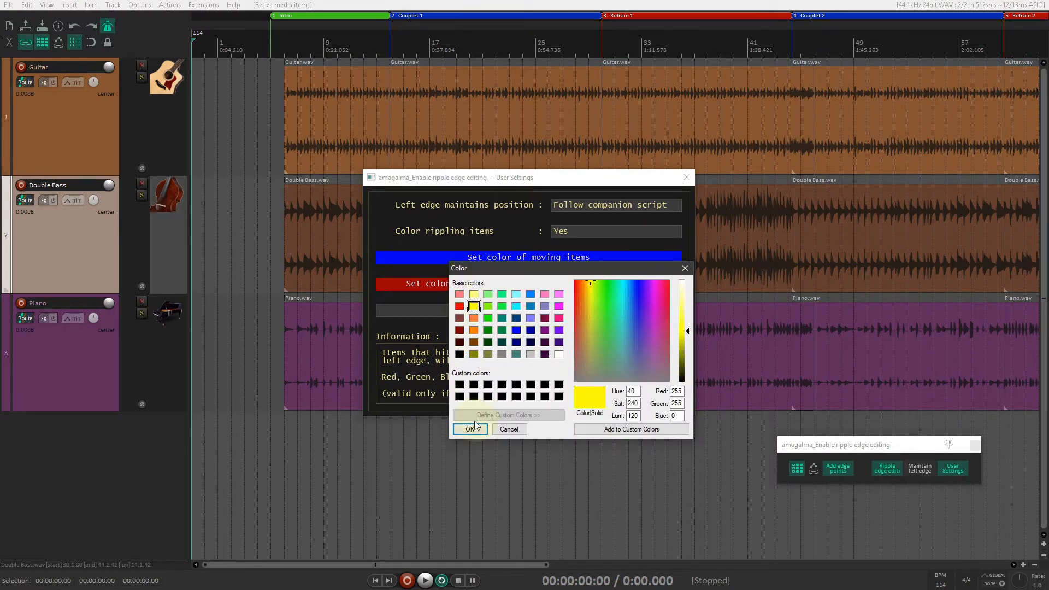
pyautogui.click(470, 428)
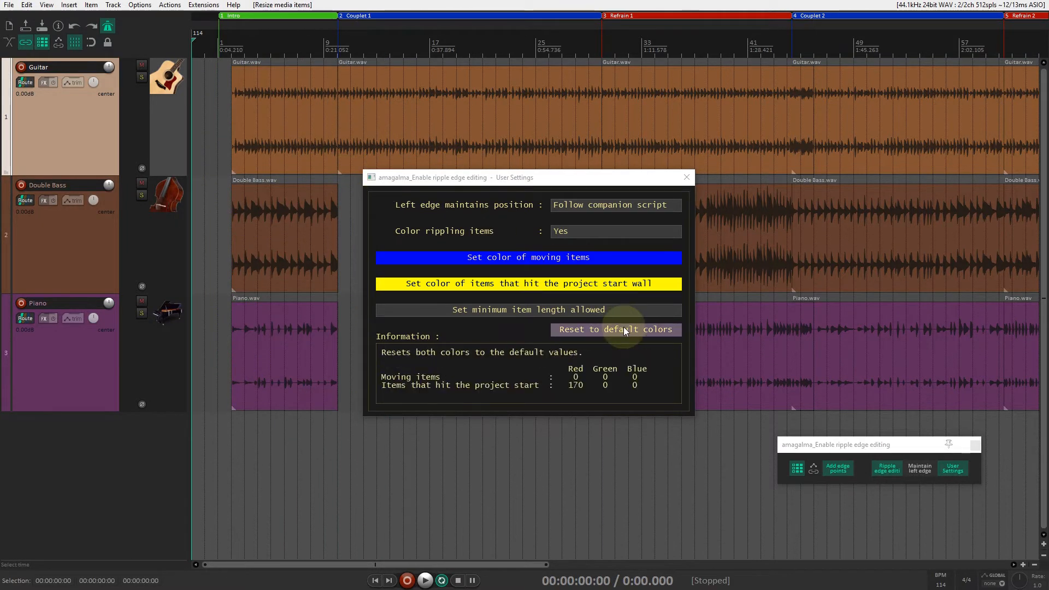
# Step: Reset both item colours to their defaults and confirm
pyautogui.click(614, 329)
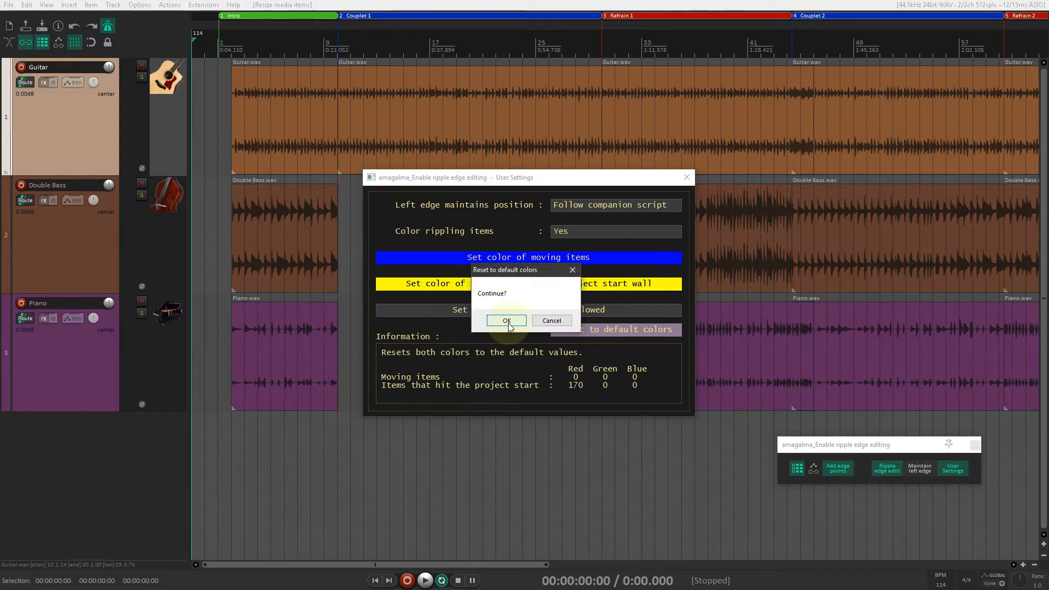
pyautogui.click(506, 320)
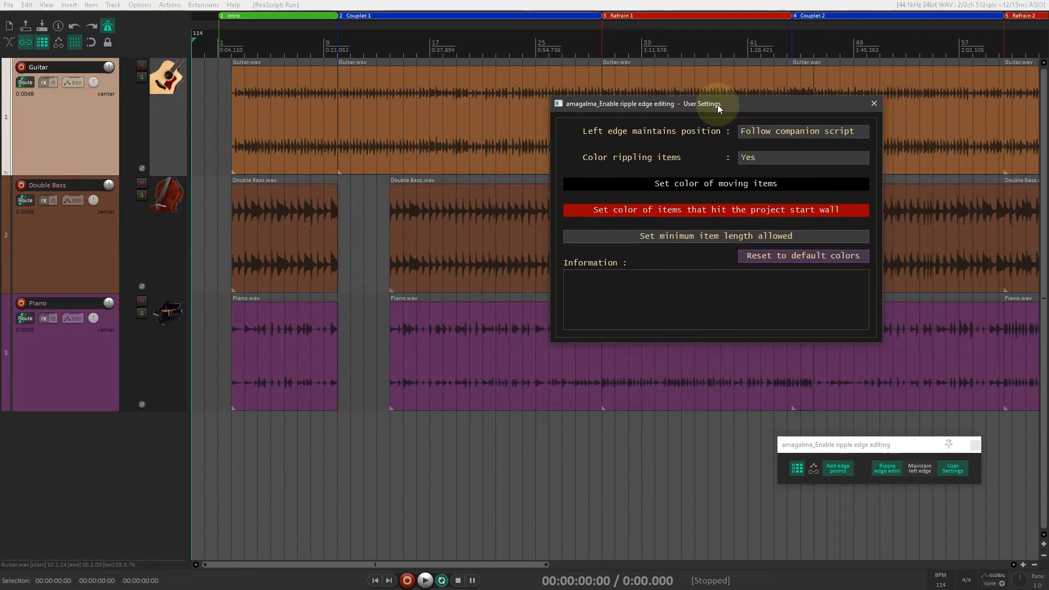
# Step: Set the minimum allowed item length to 1000 ms
pyautogui.click(714, 236)
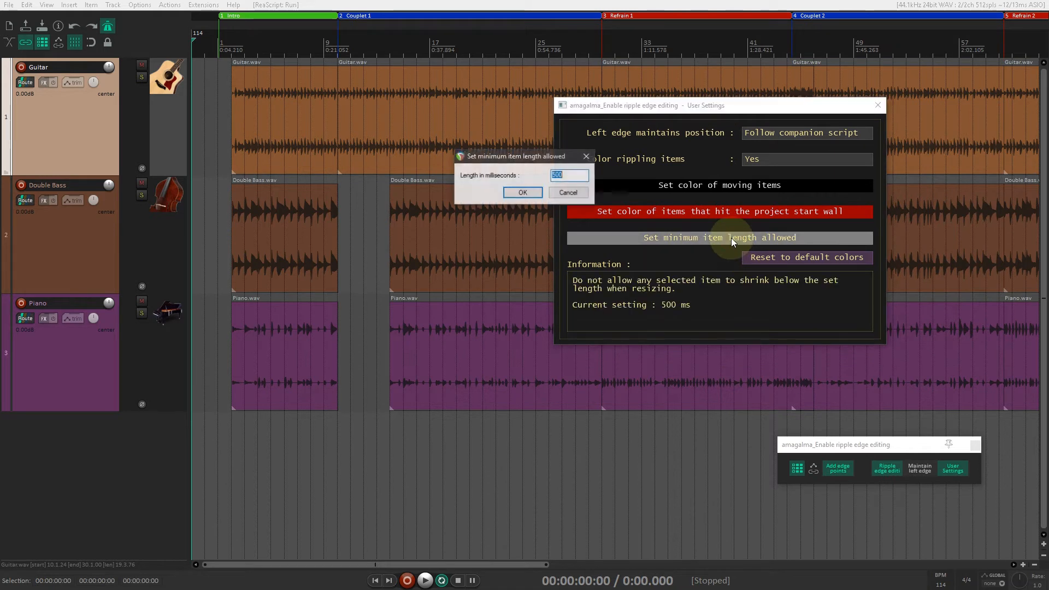
pyautogui.write('1000')
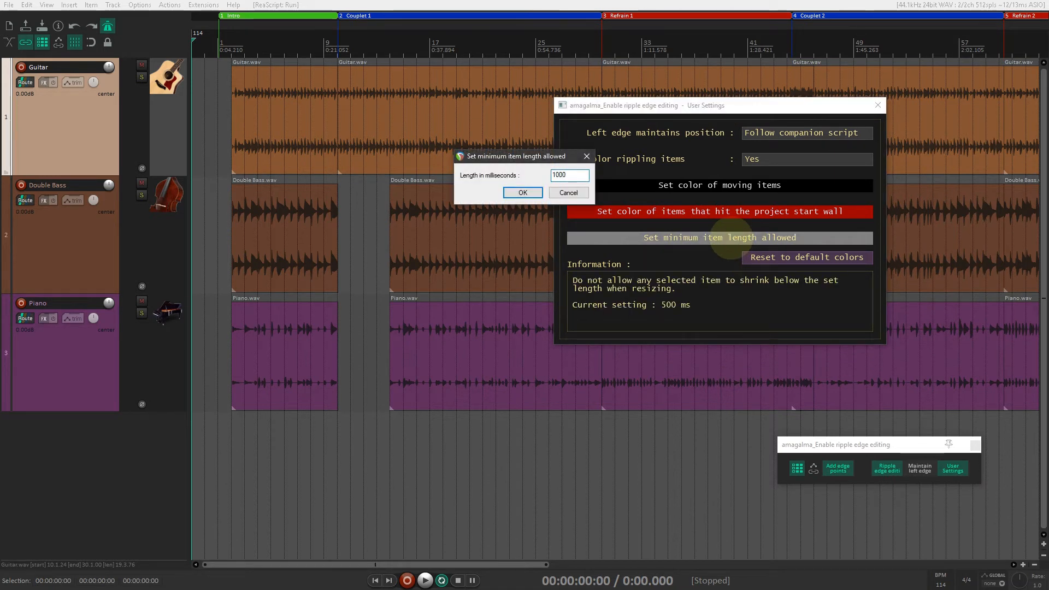
pyautogui.click(522, 192)
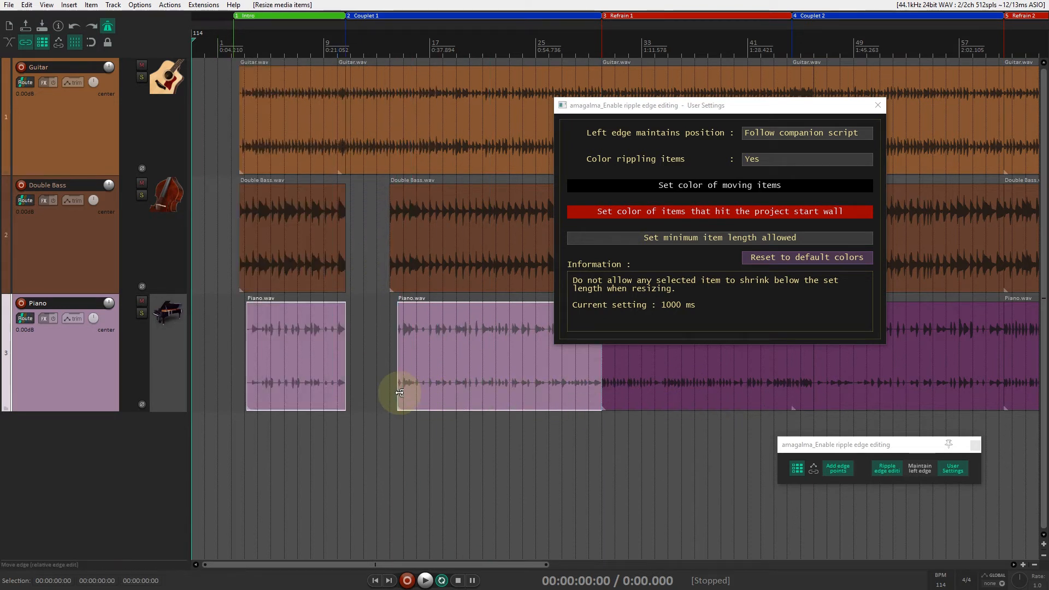
# Step: Set 'Left edge maintains position' to Force Disable and select the second Piano item
pyautogui.click(805, 132)
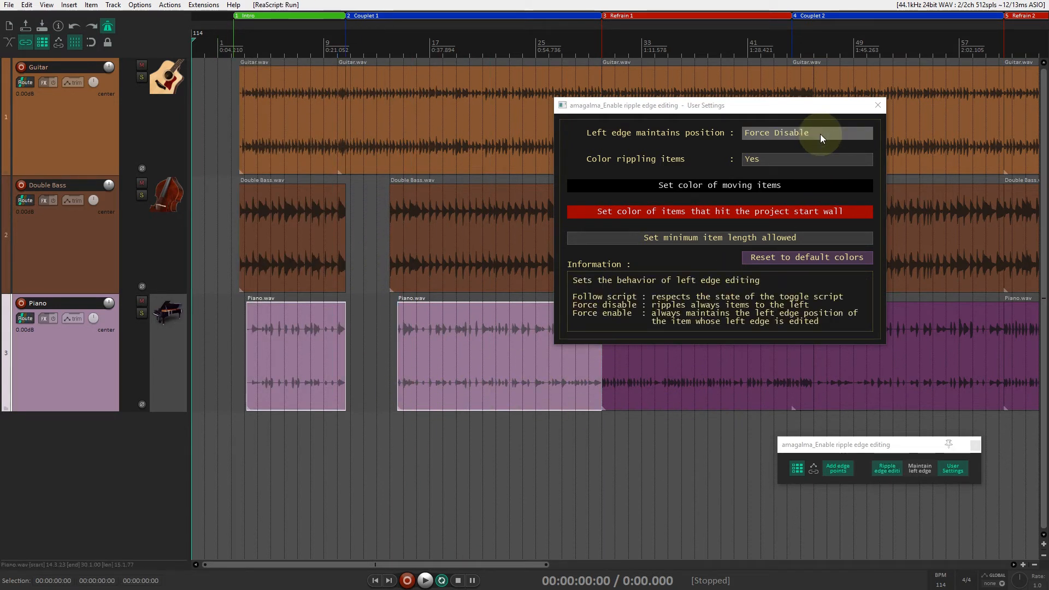
pyautogui.click(403, 375)
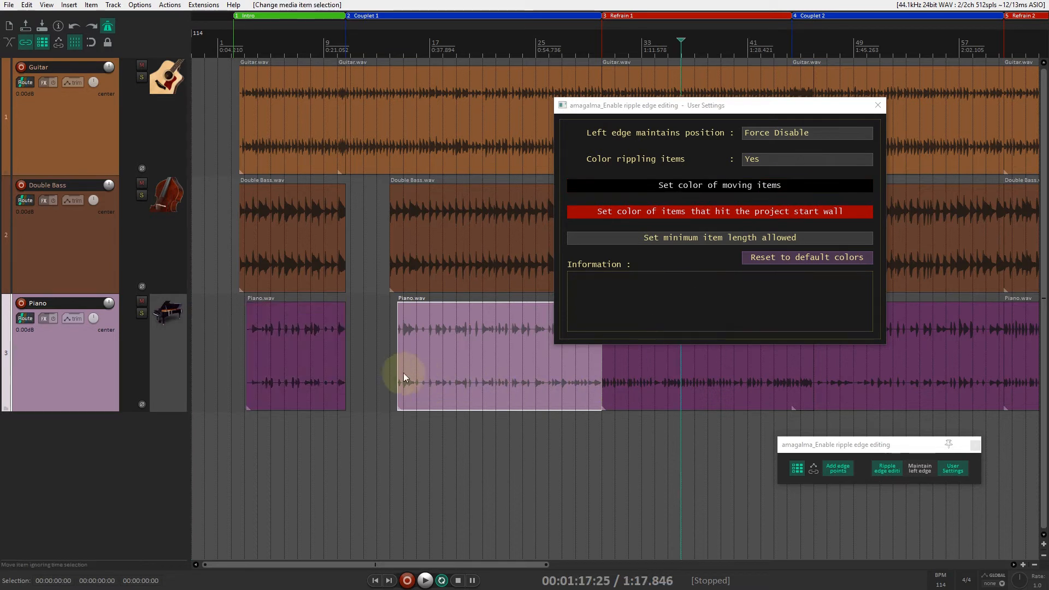